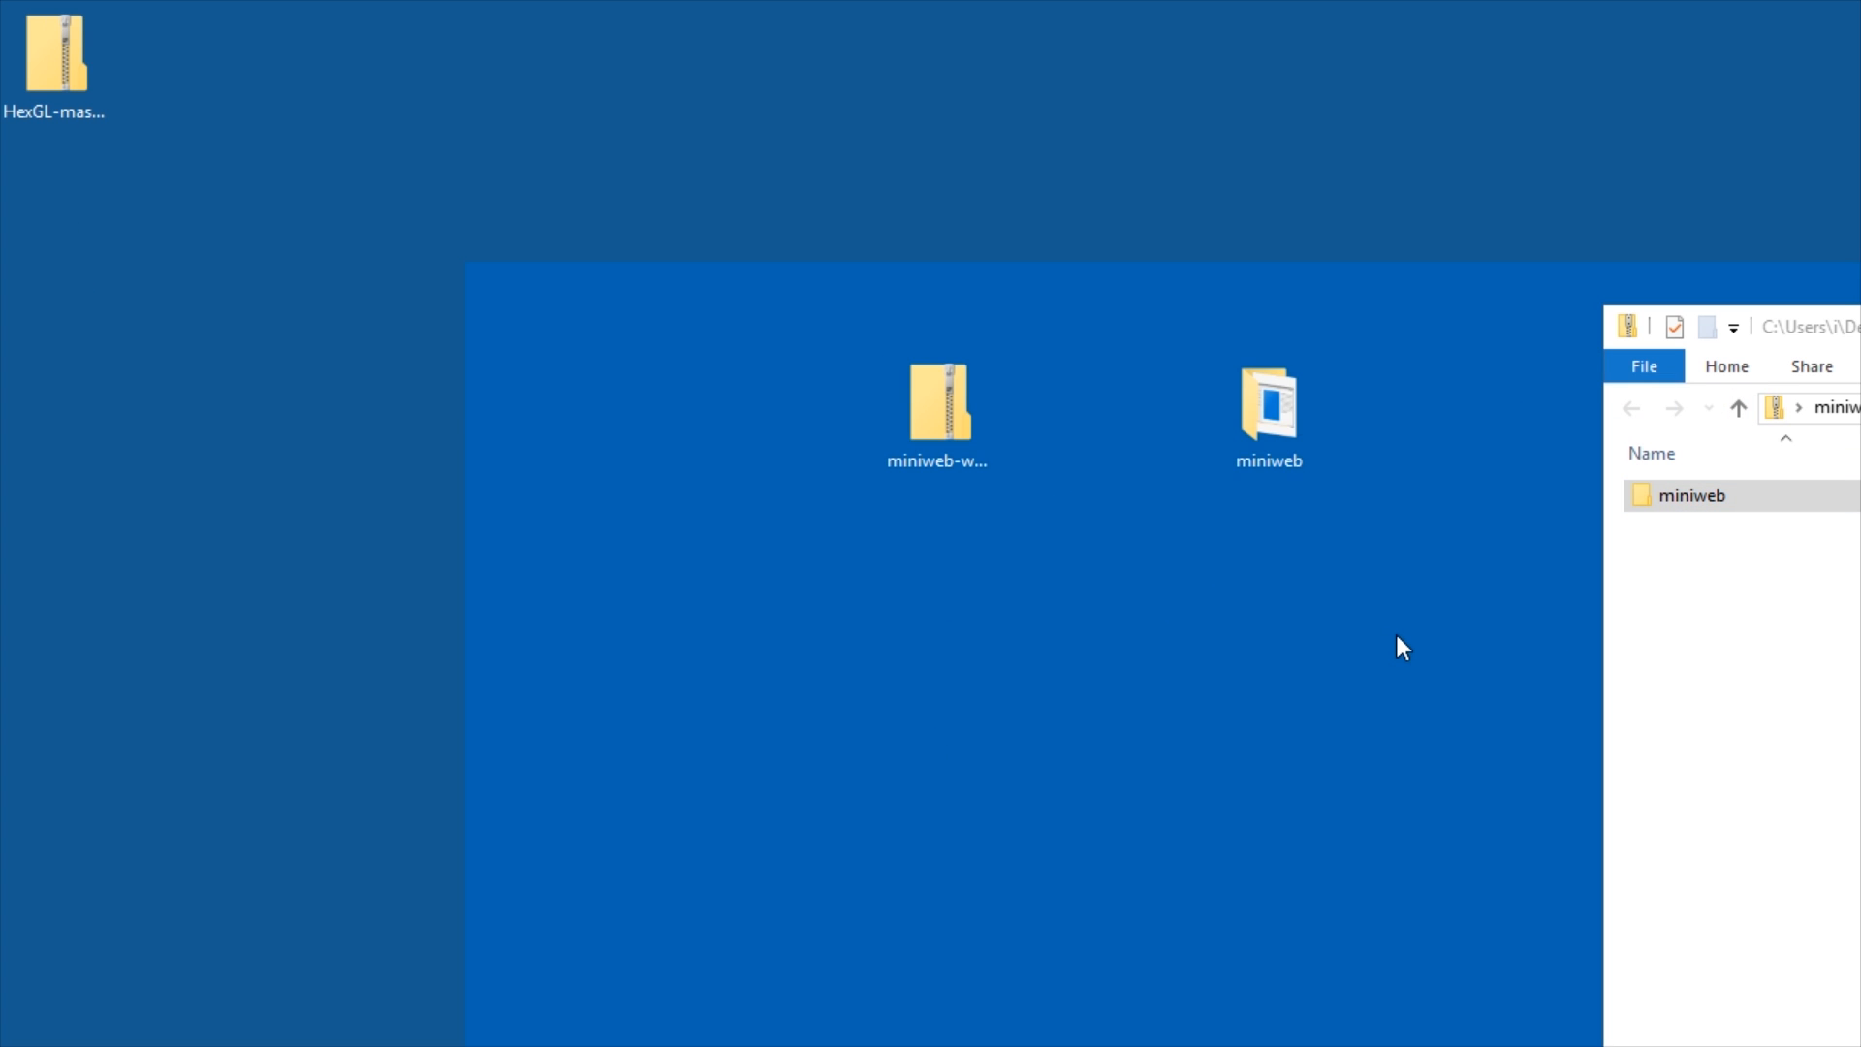
- Enter the inner miniweb folder containing htdocs and miniweb.exe
{"action": "double_click", "coordinate": [1689, 496]}
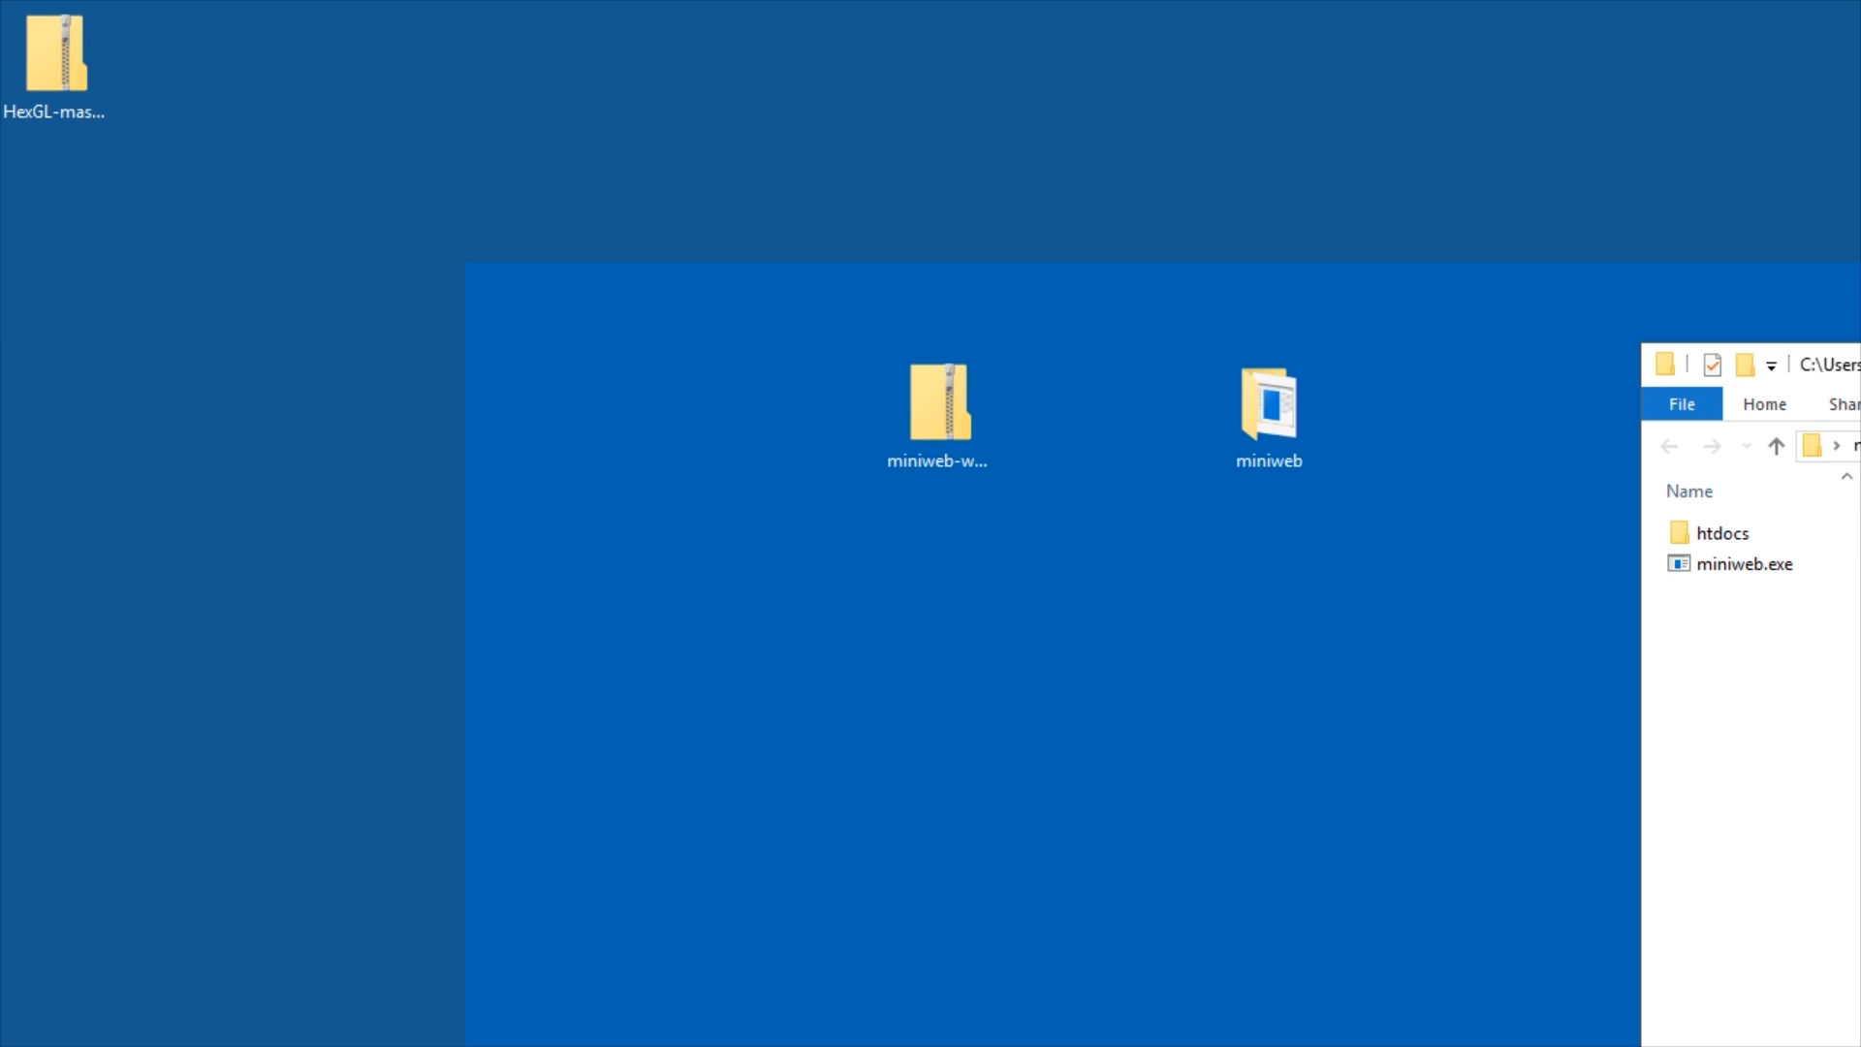
{"action": "mouse_move", "coordinate": [1799, 357]}
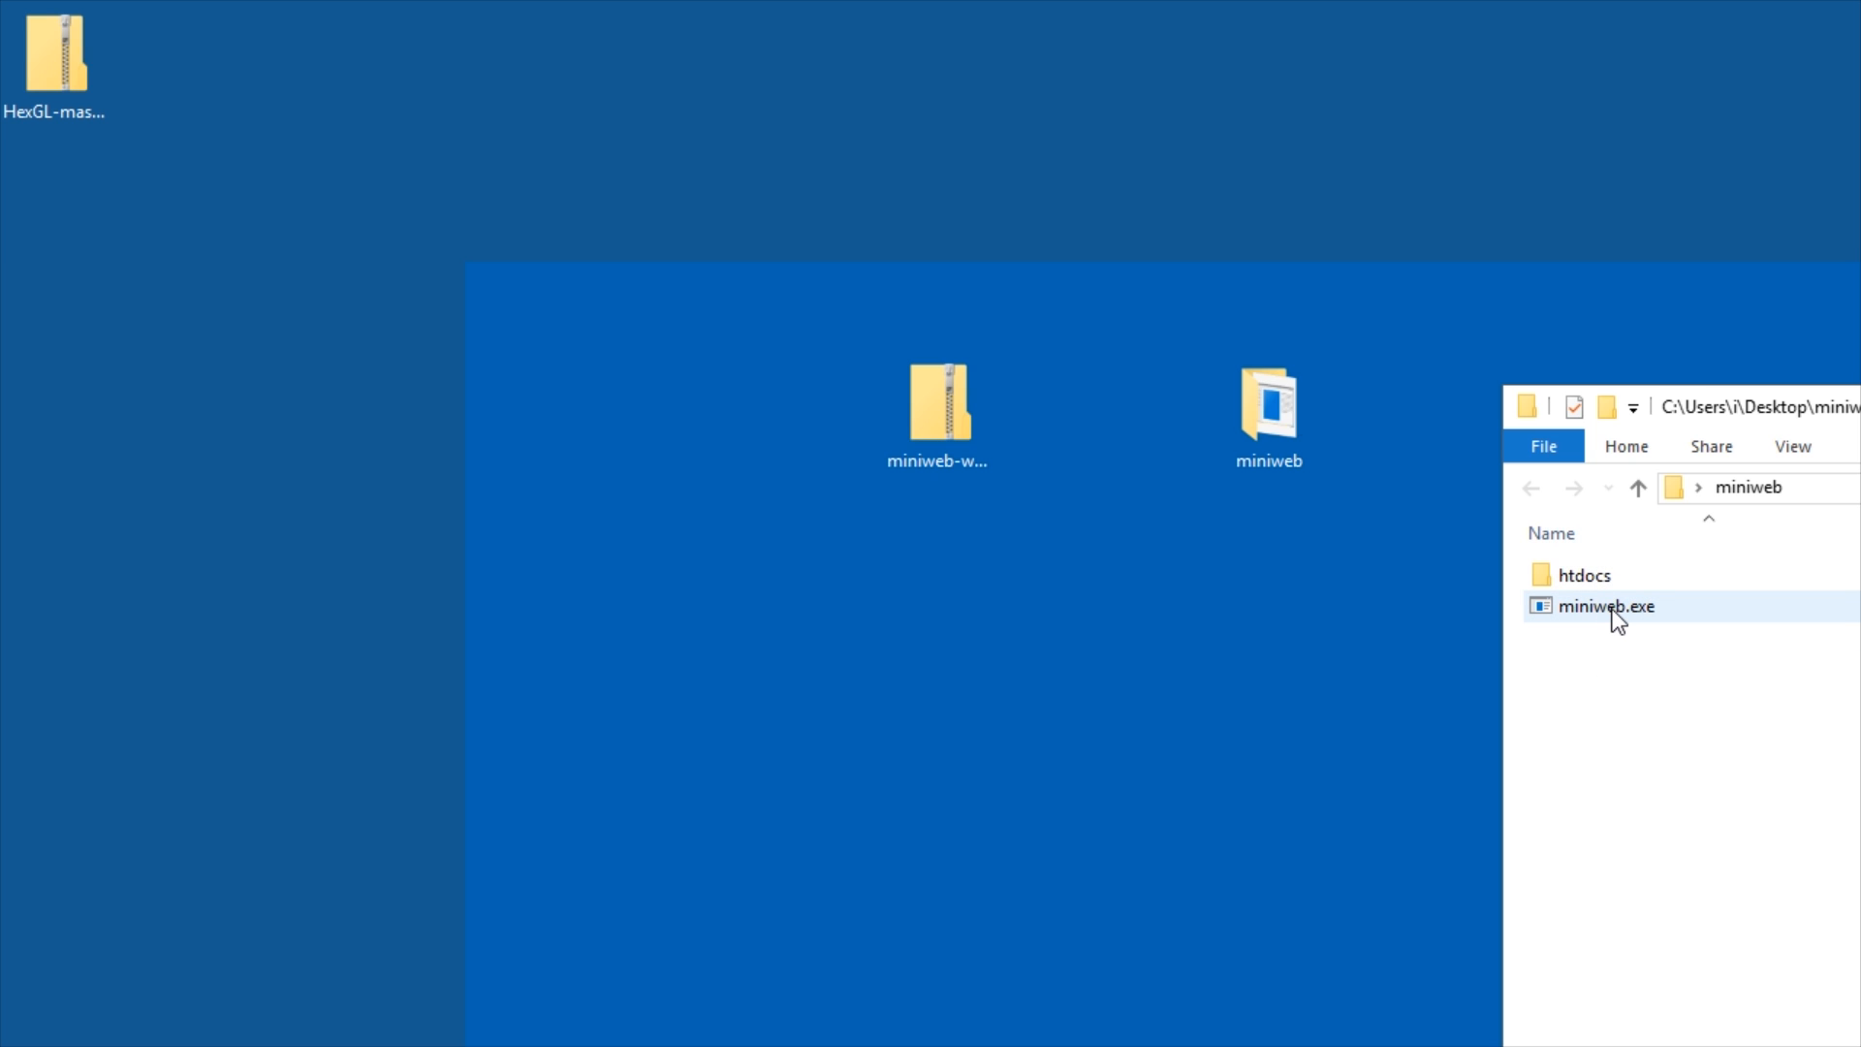
- Launch miniweb.exe and select its reported host address 192.168.56.1:8000 for copying
{"action": "double_click", "coordinate": [1606, 607]}
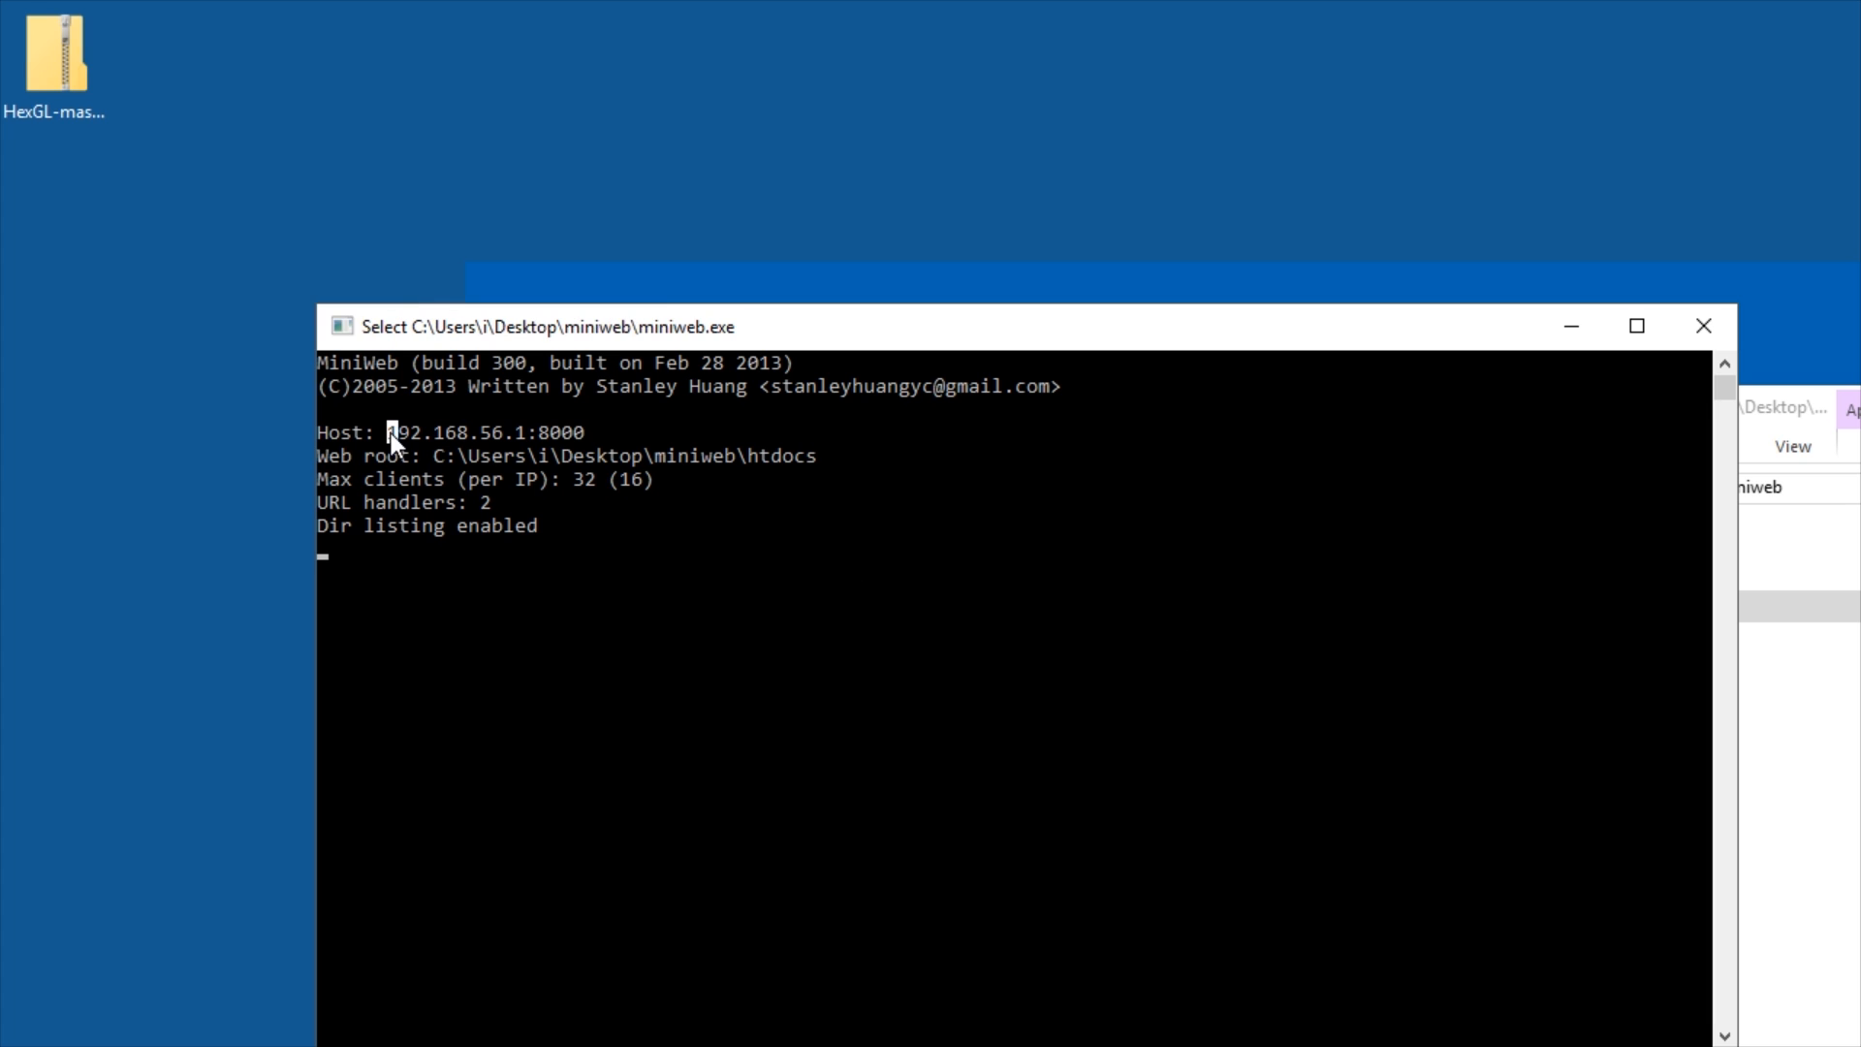
{"action": "left_click_drag", "start_coordinate": [386, 430], "coordinate": [583, 431]}
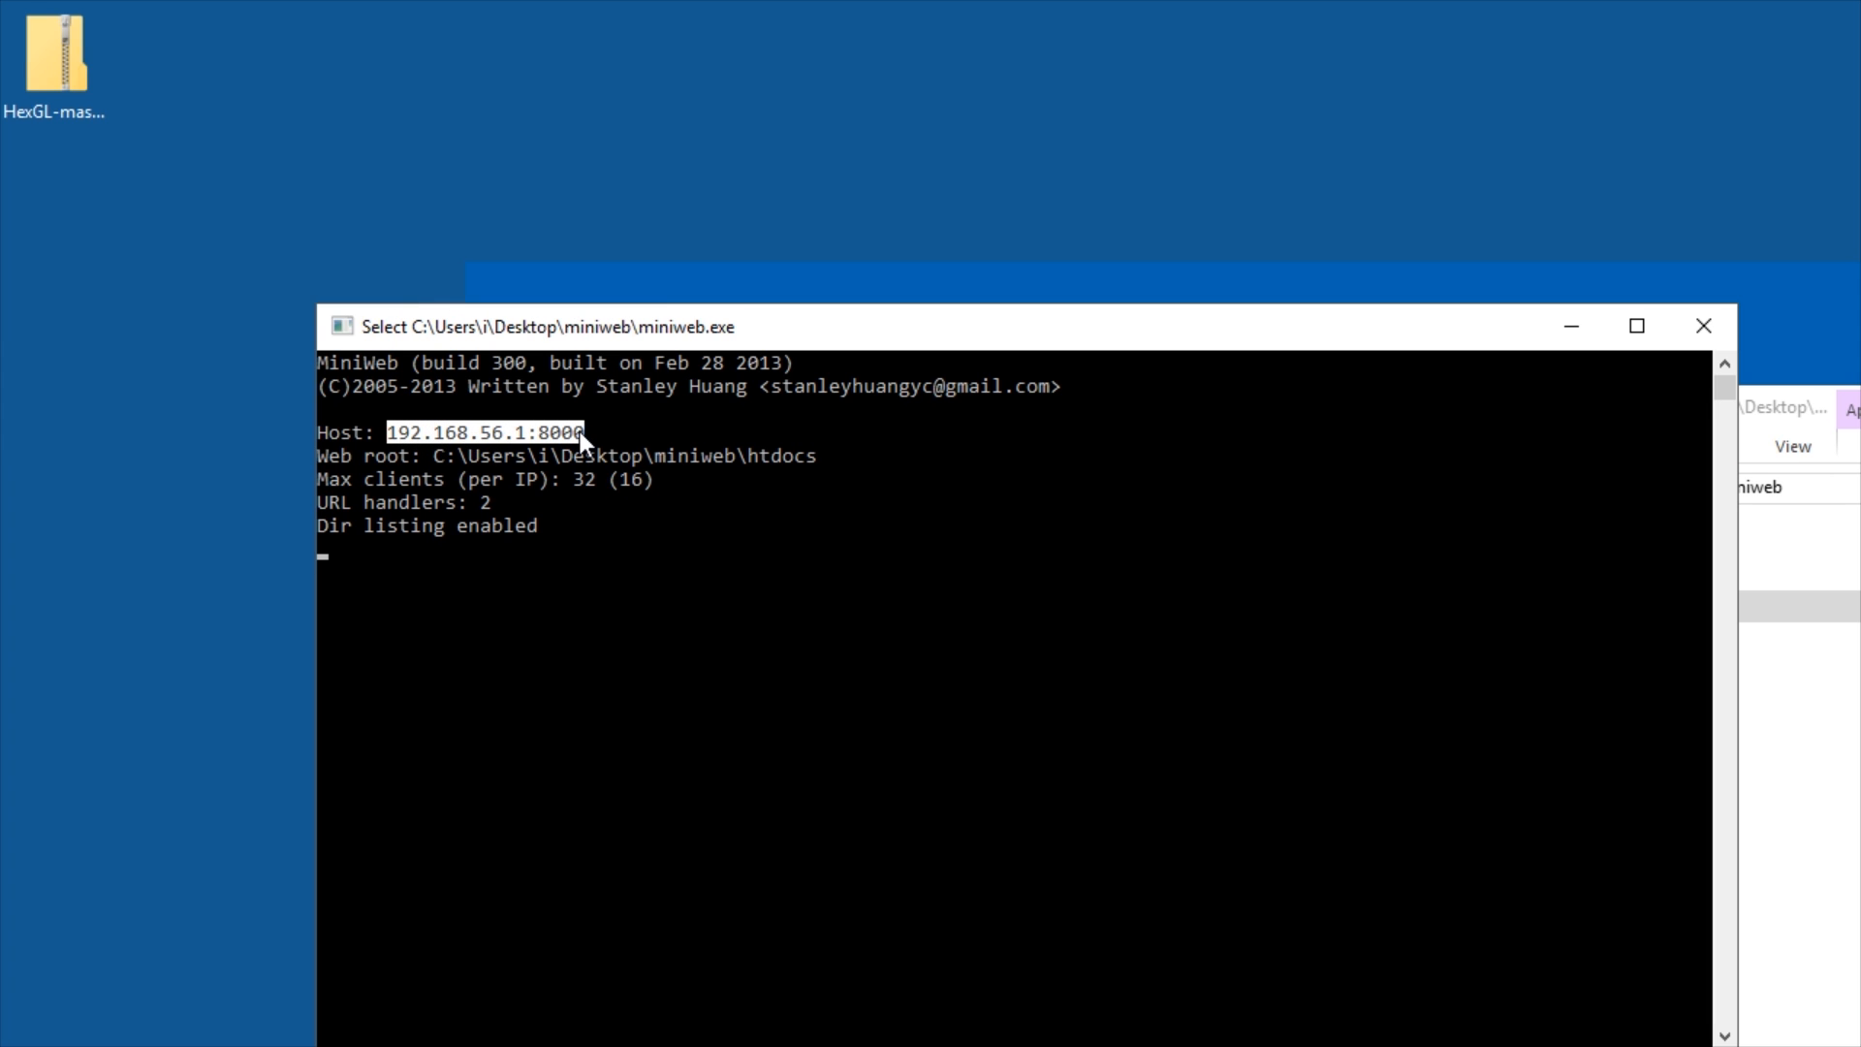
{"action": "mouse_move", "coordinate": [408, 456]}
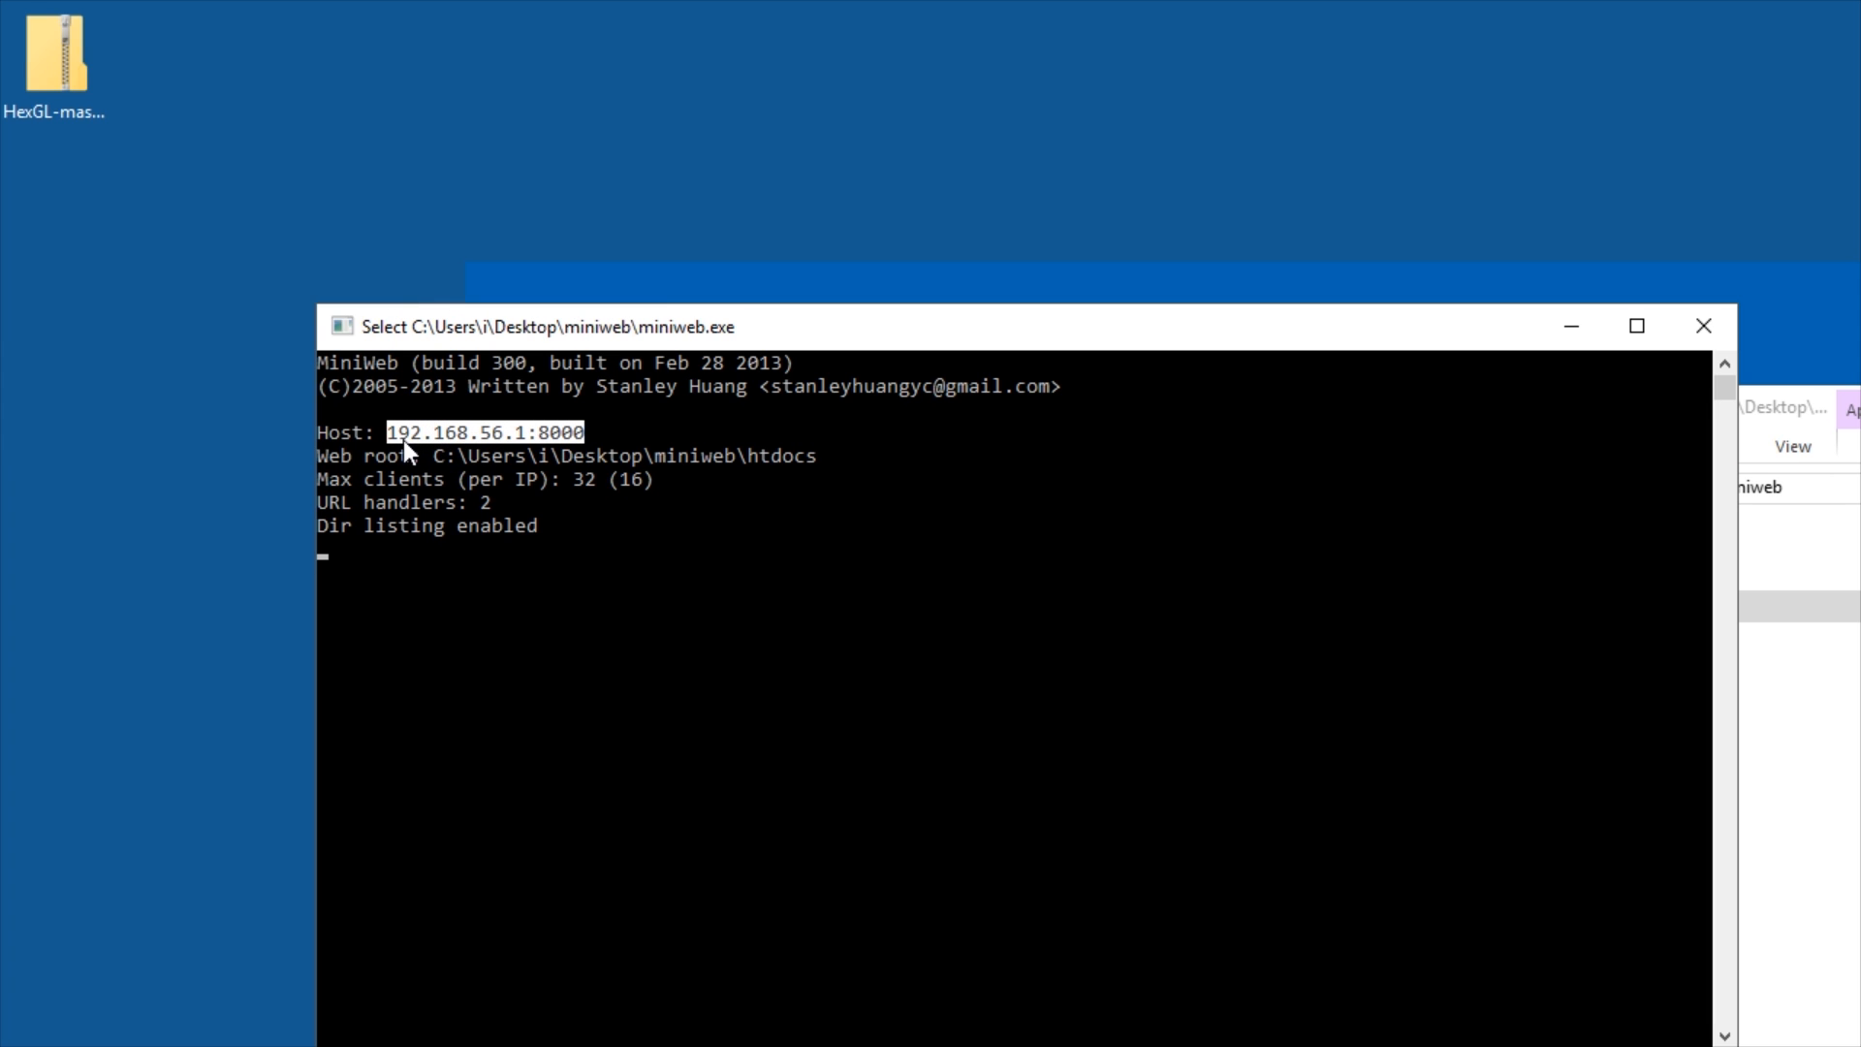
{"action": "mouse_move", "coordinate": [619, 438]}
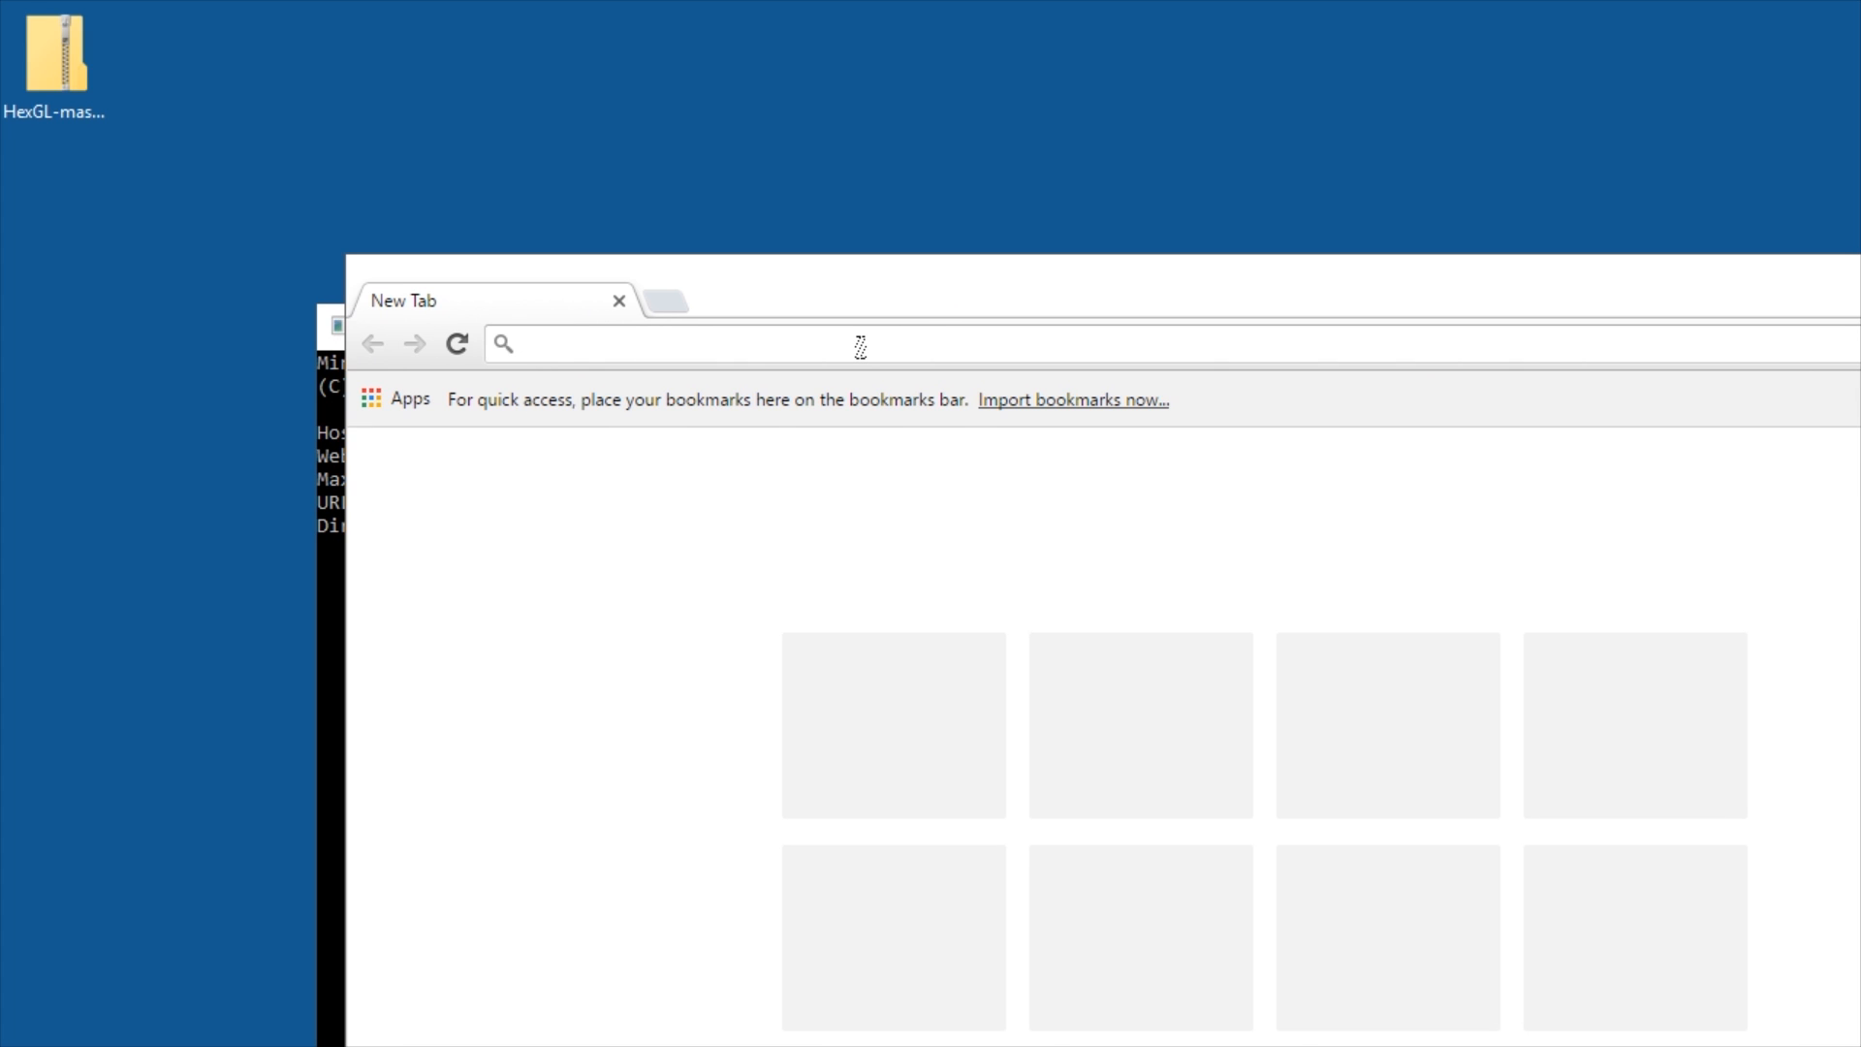
- Load 192.168.56.1:8000 in Chrome to show the MiniWeb welcome page
{"action": "type", "text": "192.168.56.1:8000"}
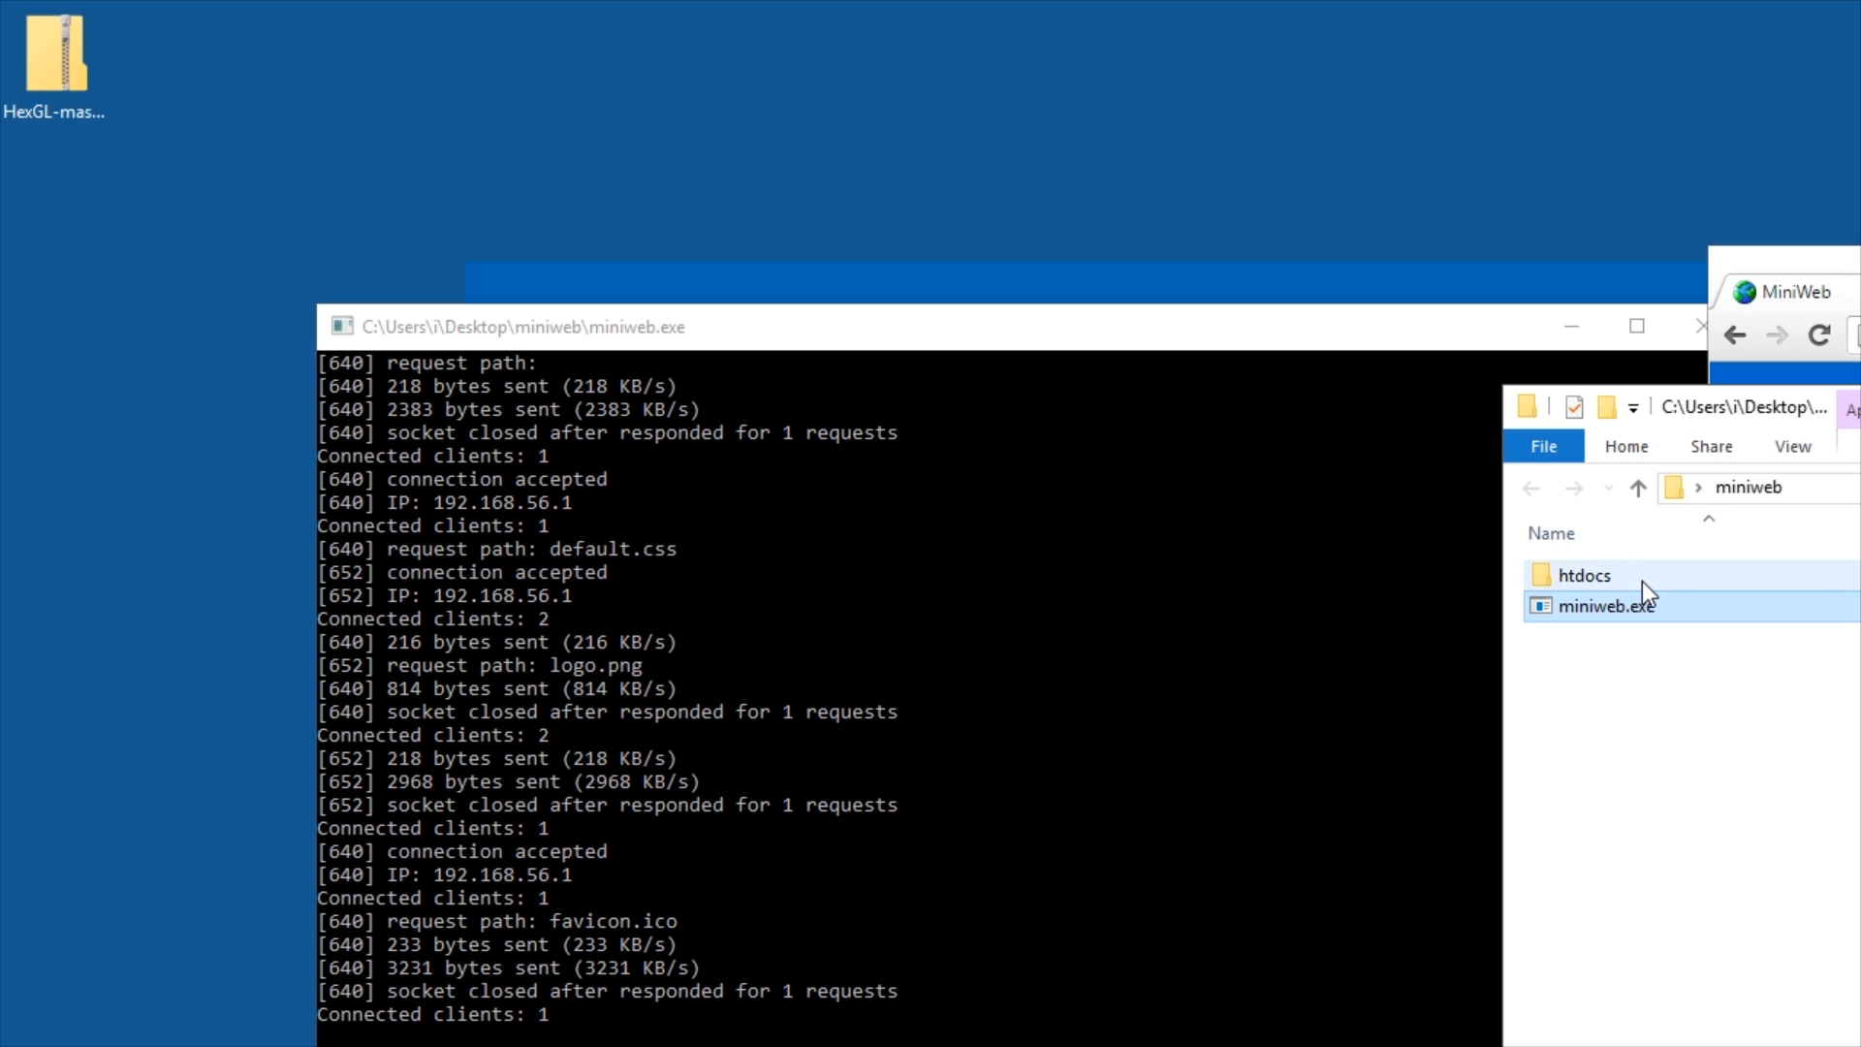
- Bring up index.htm from the htdocs folder in Notepad++ for editing
{"action": "double_click", "coordinate": [1583, 576]}
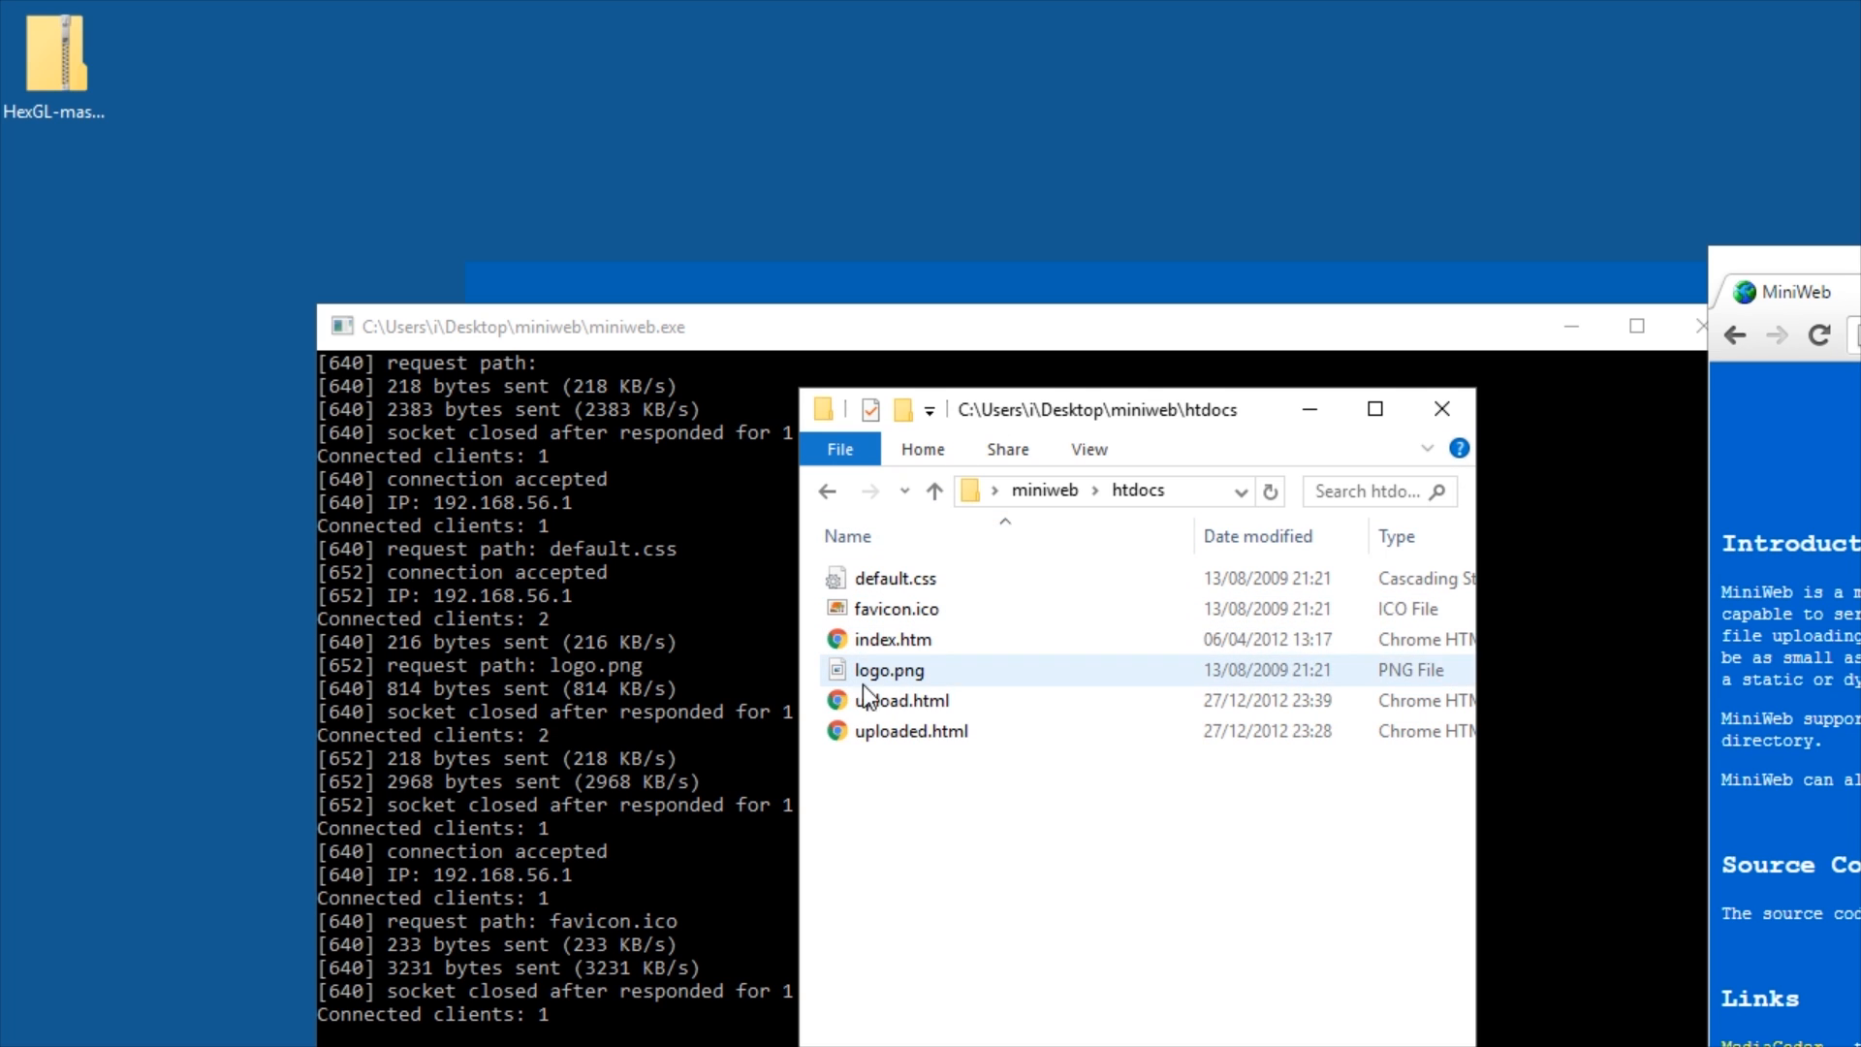
{"action": "left_click", "coordinate": [891, 640]}
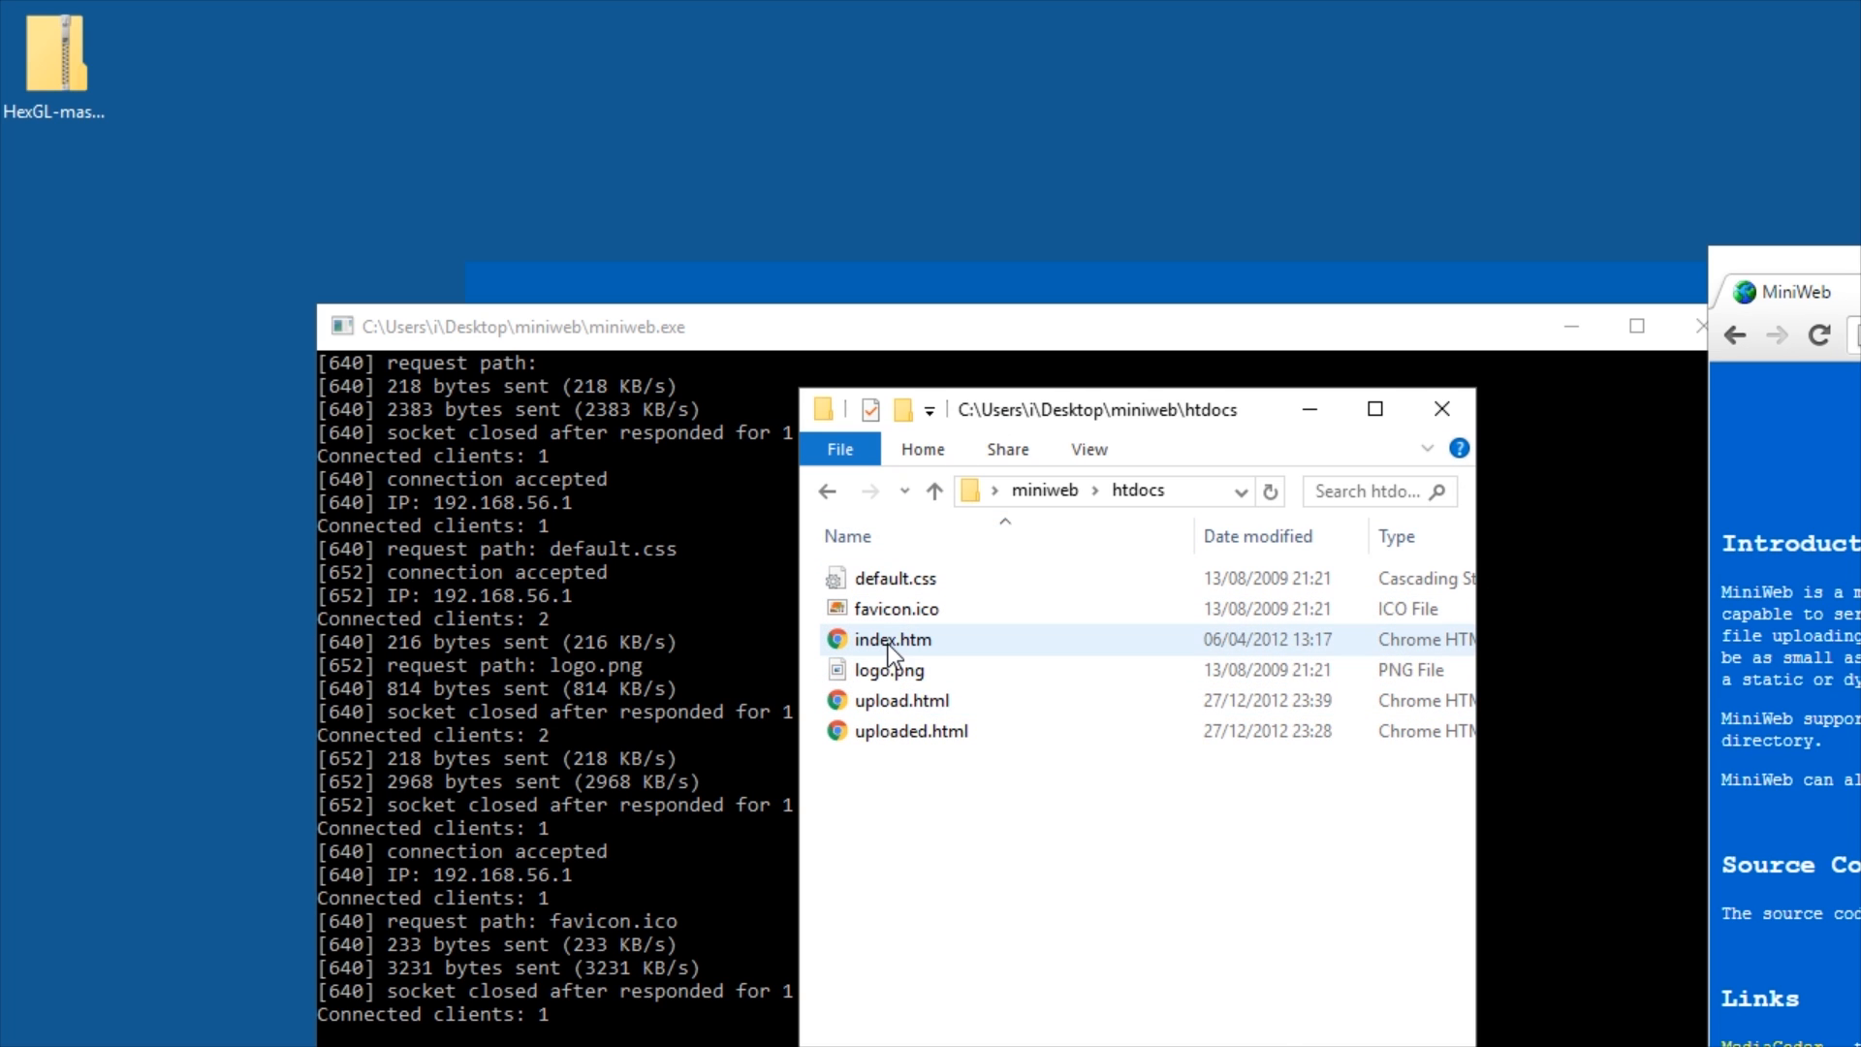
{"action": "double_click", "coordinate": [884, 640]}
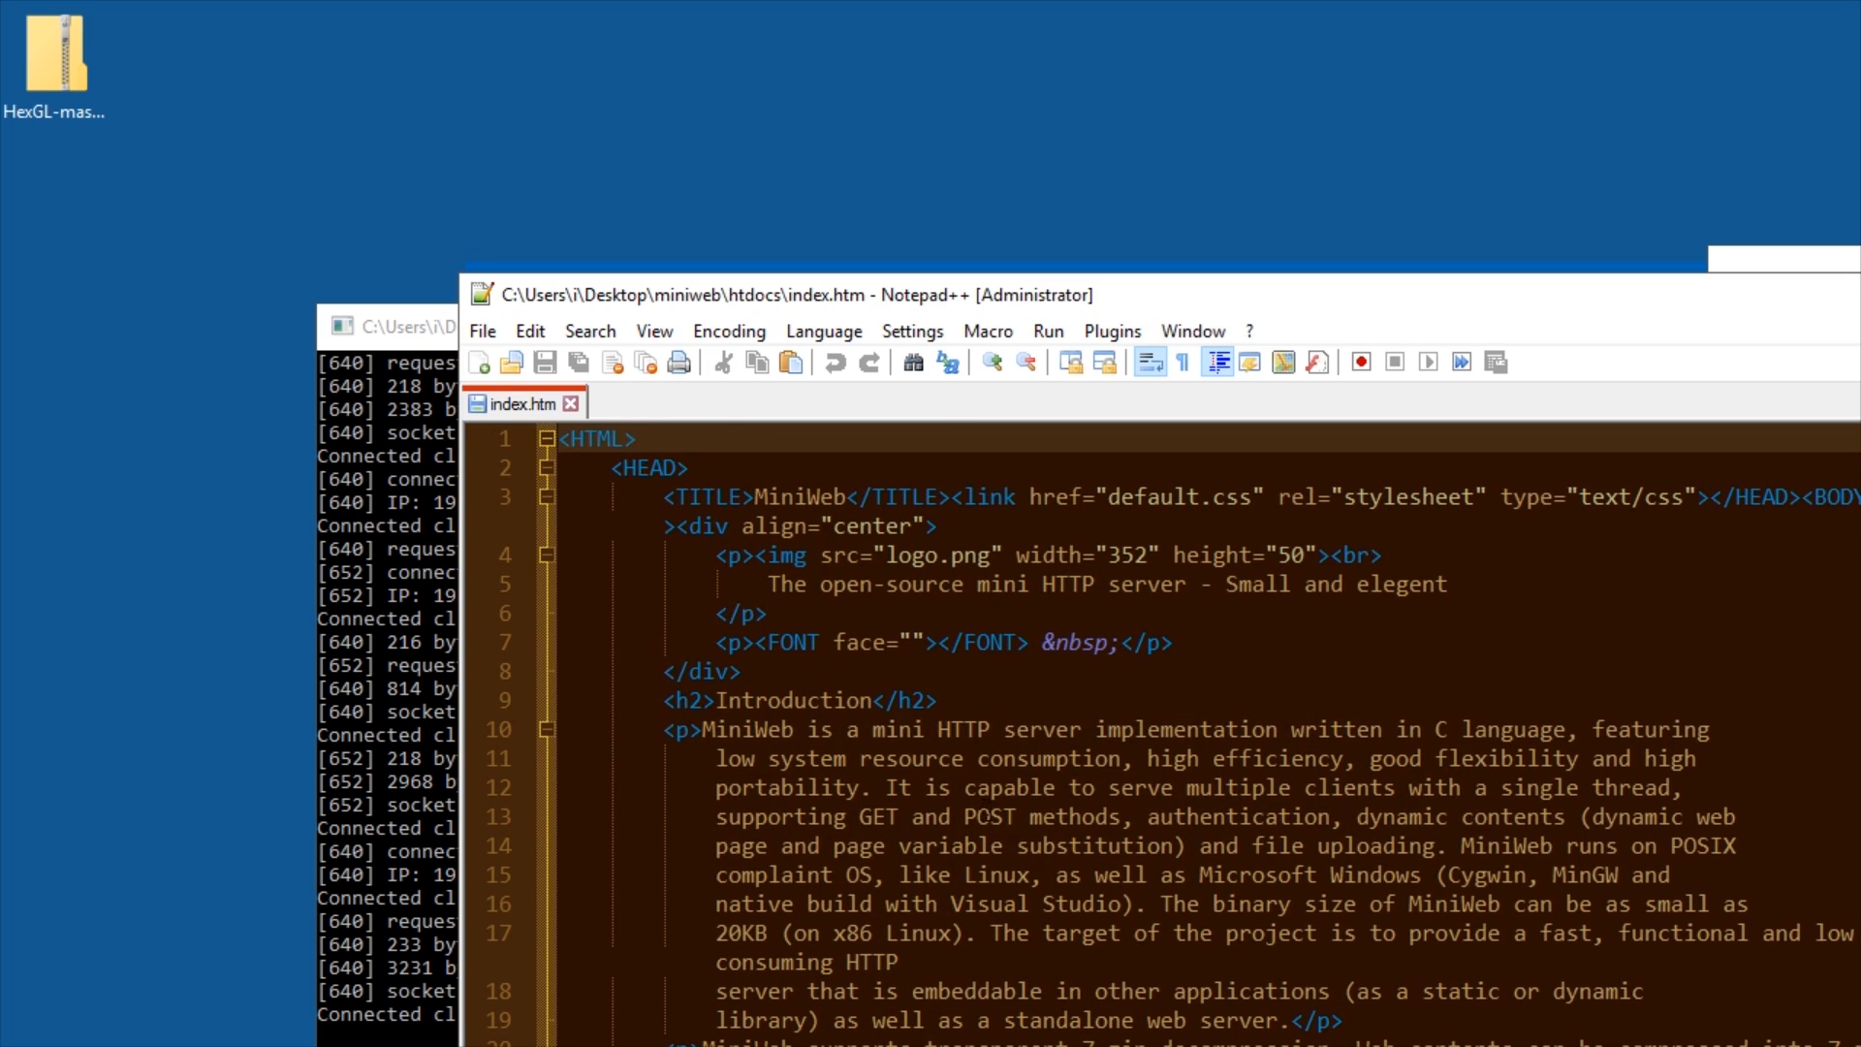
- Replace the intro paragraph with 'I MODIFY THIS WEBSITE.' and save so the reloaded page shows it
{"action": "type", "text": "I MODIFY THIS WEBSITE."}
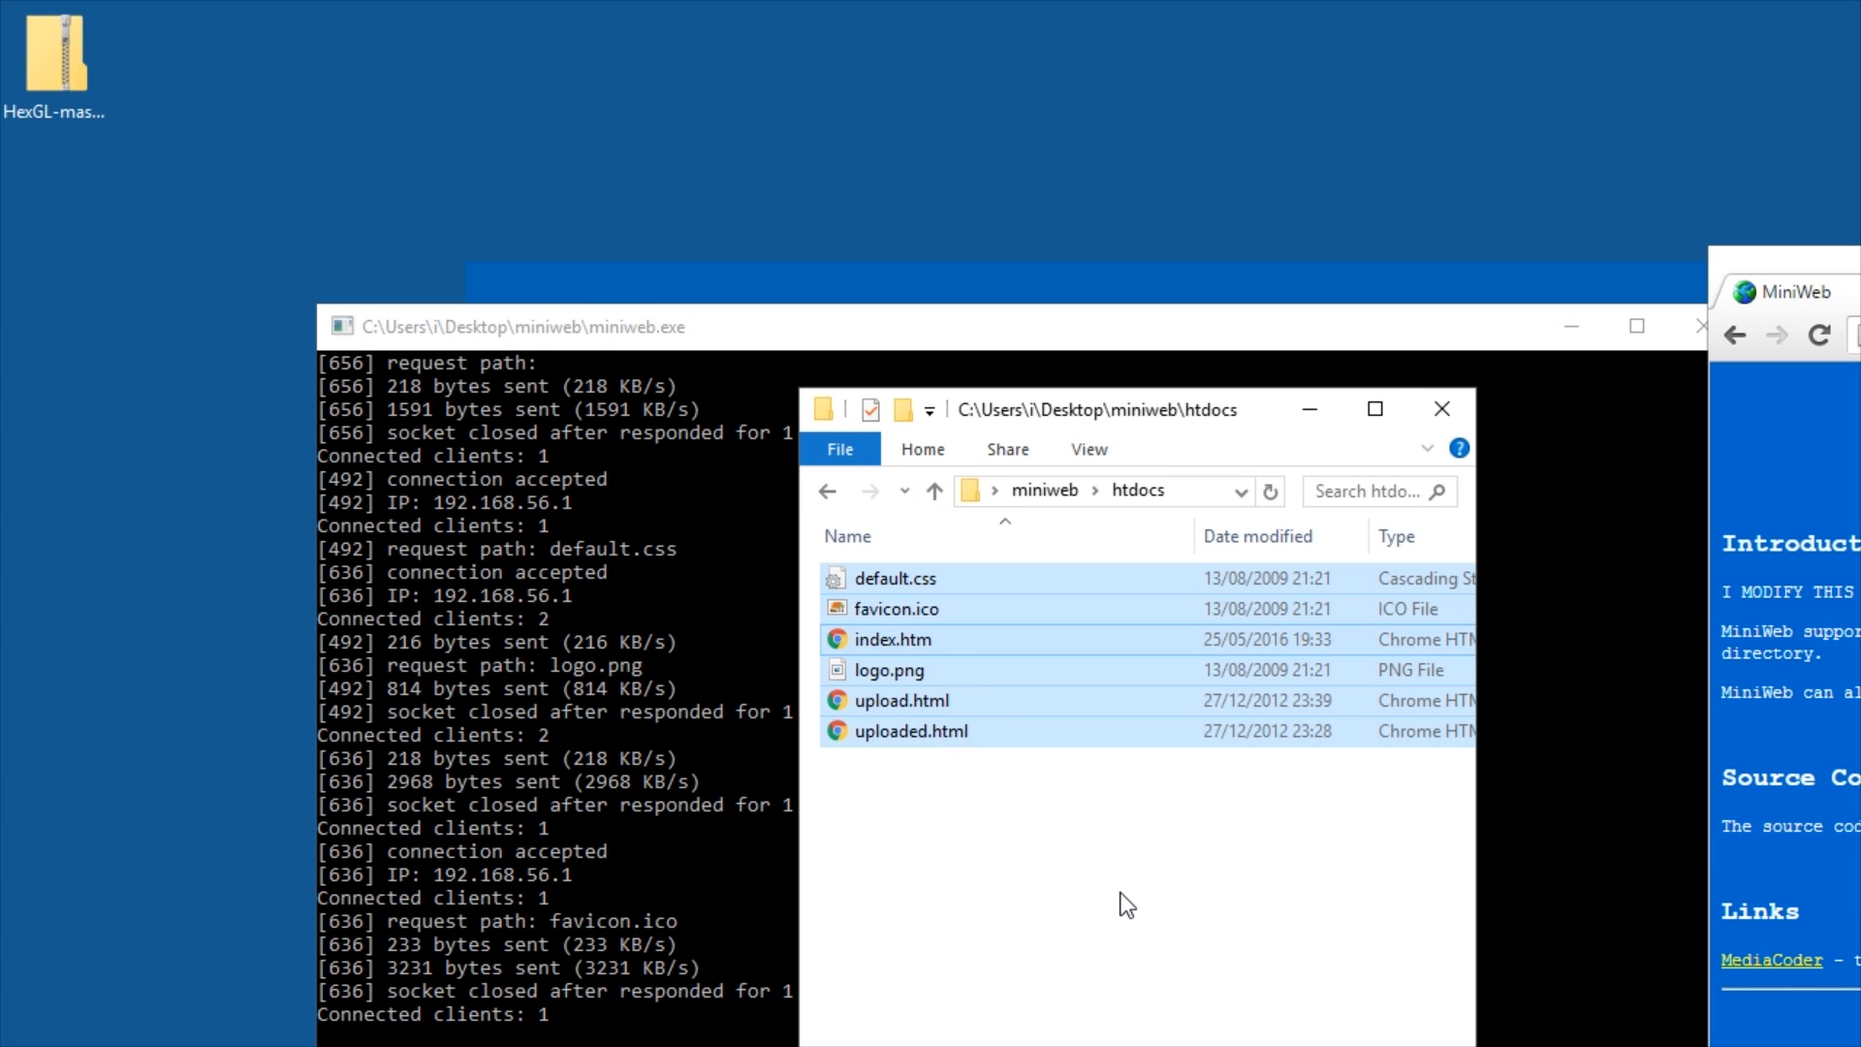
- Clear htdocs and bring in the HexGL-master game files from the archive
{"action": "left_click", "coordinate": [1268, 492]}
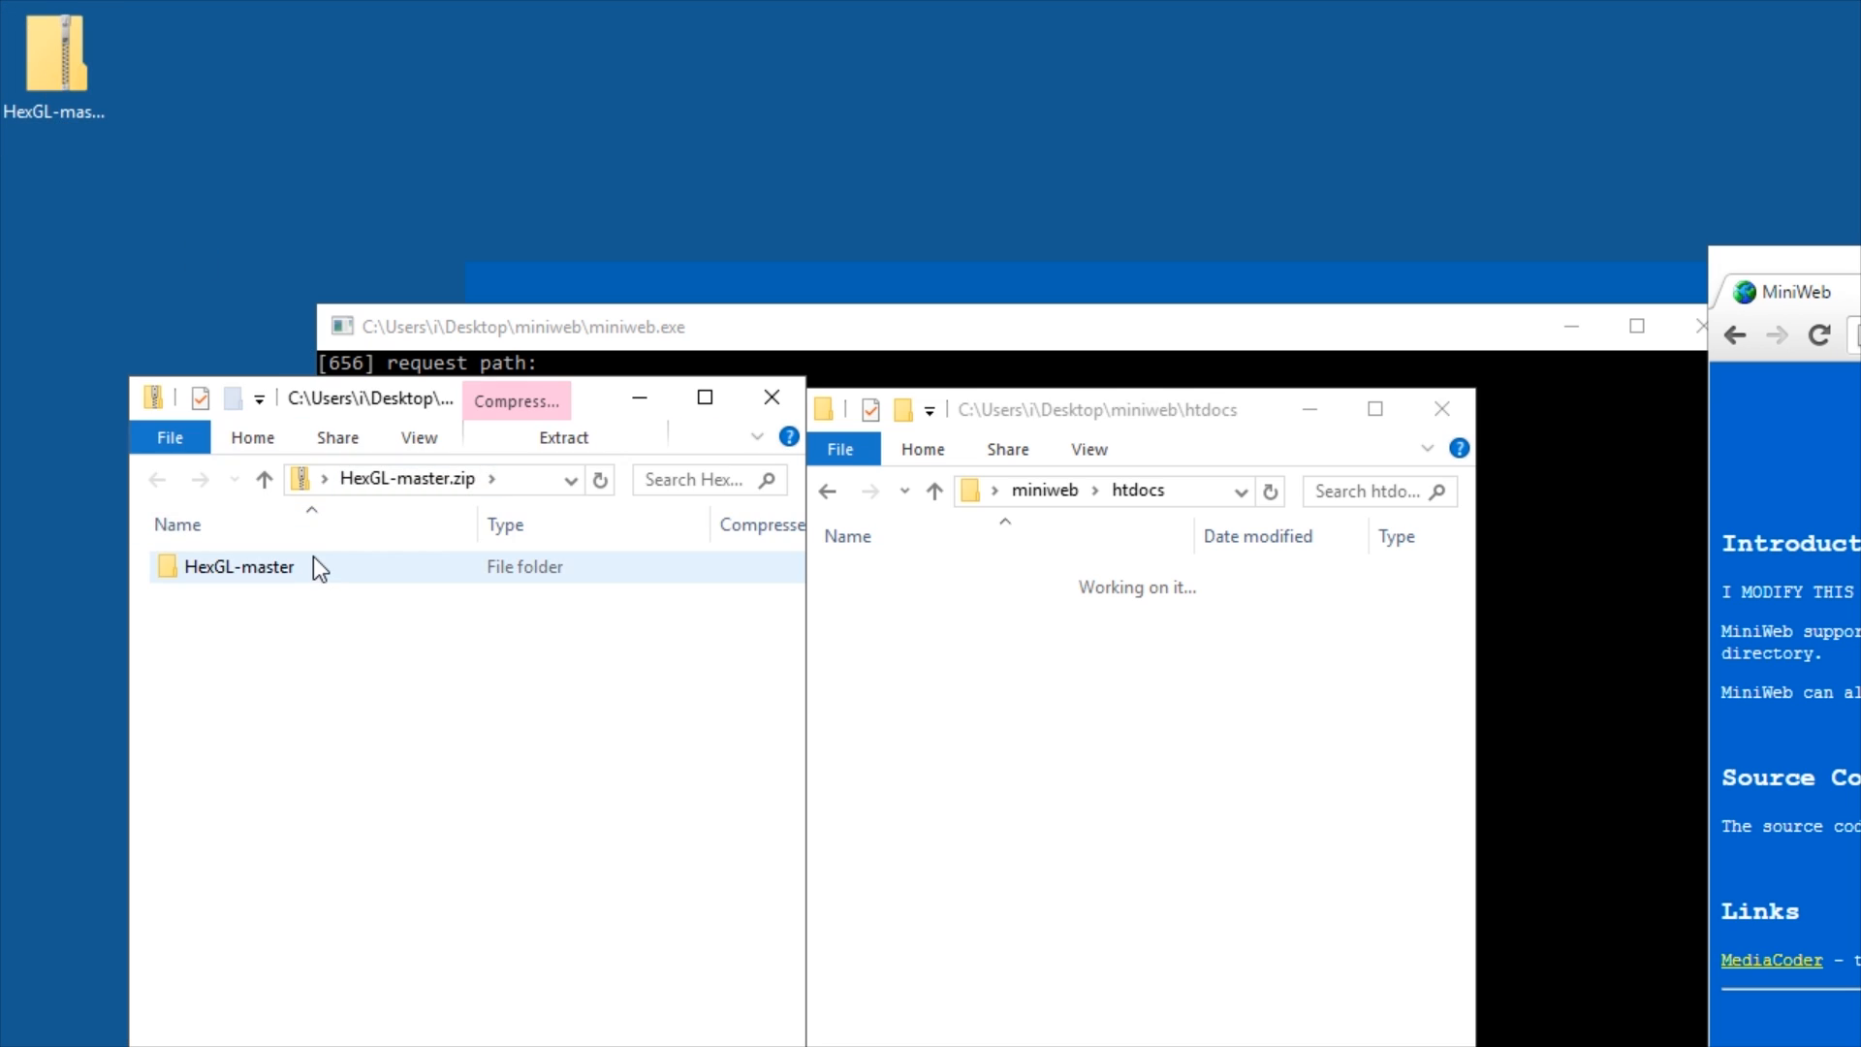
{"action": "double_click", "coordinate": [238, 567]}
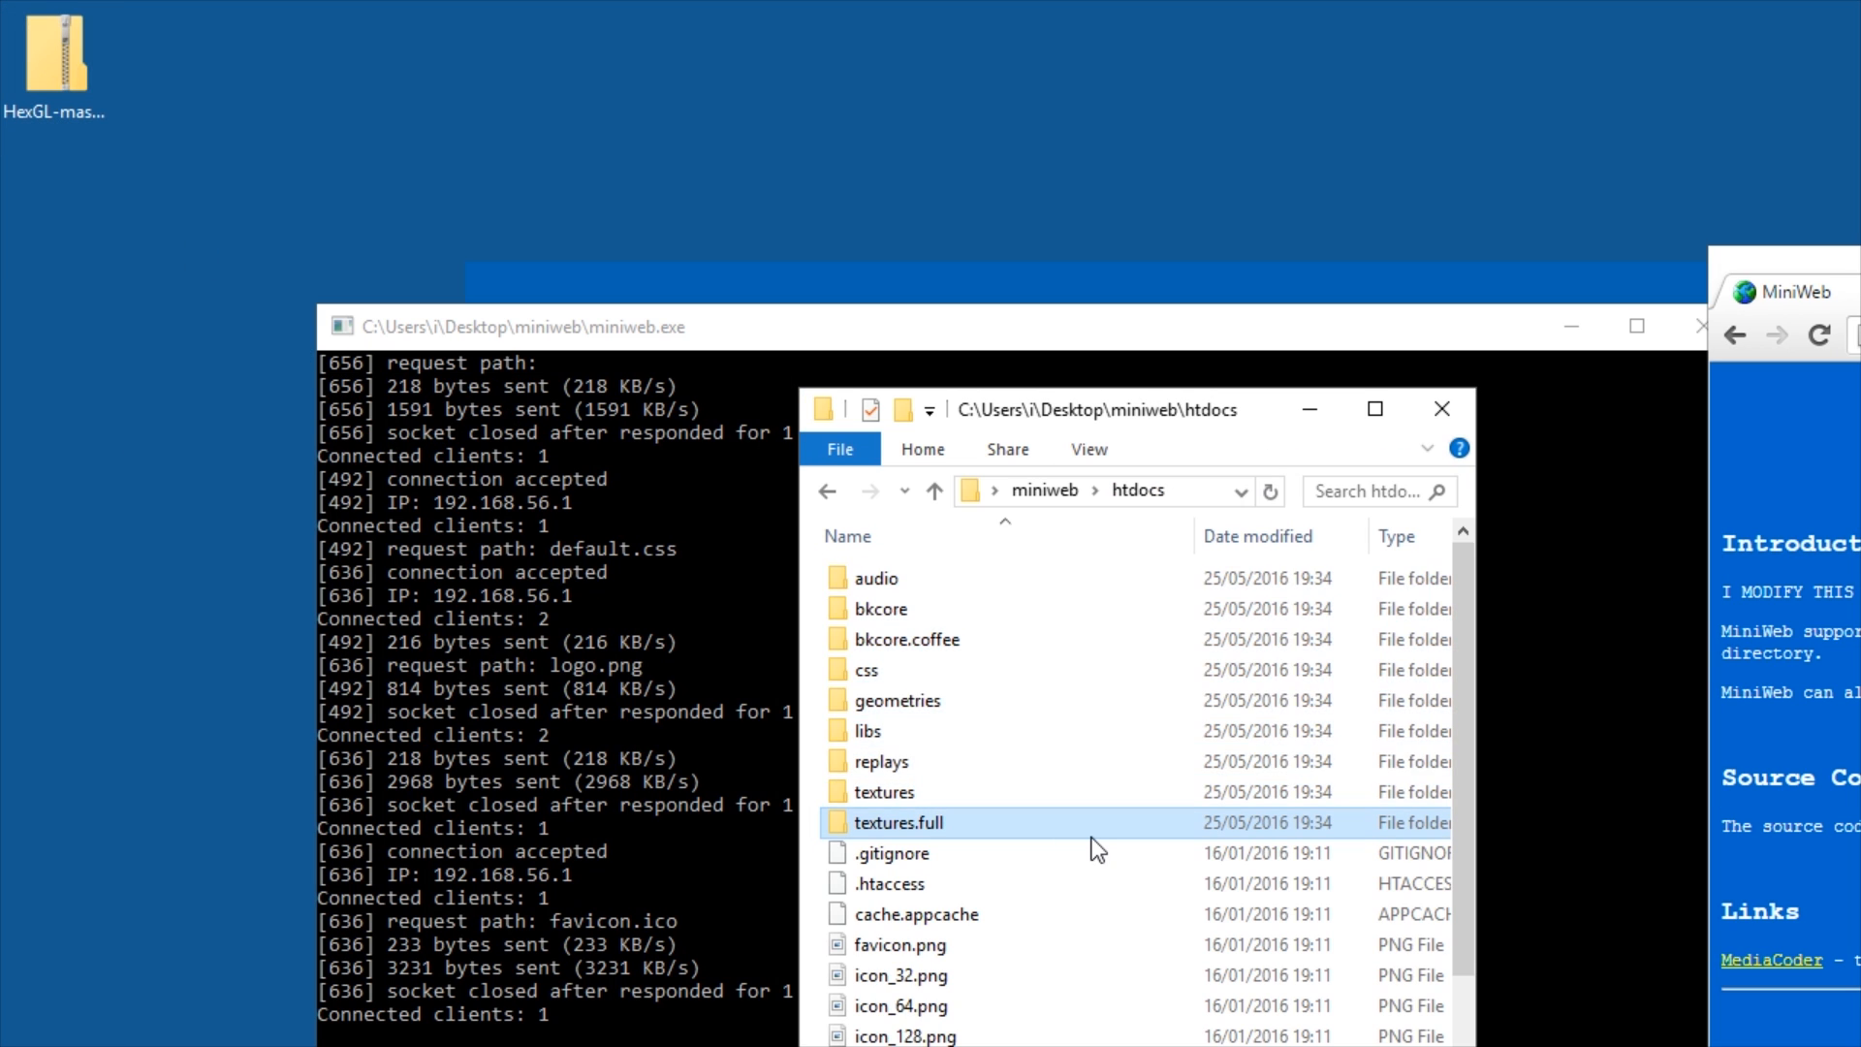
{"action": "scroll", "scroll_direction": "down", "scroll_amount": 3}
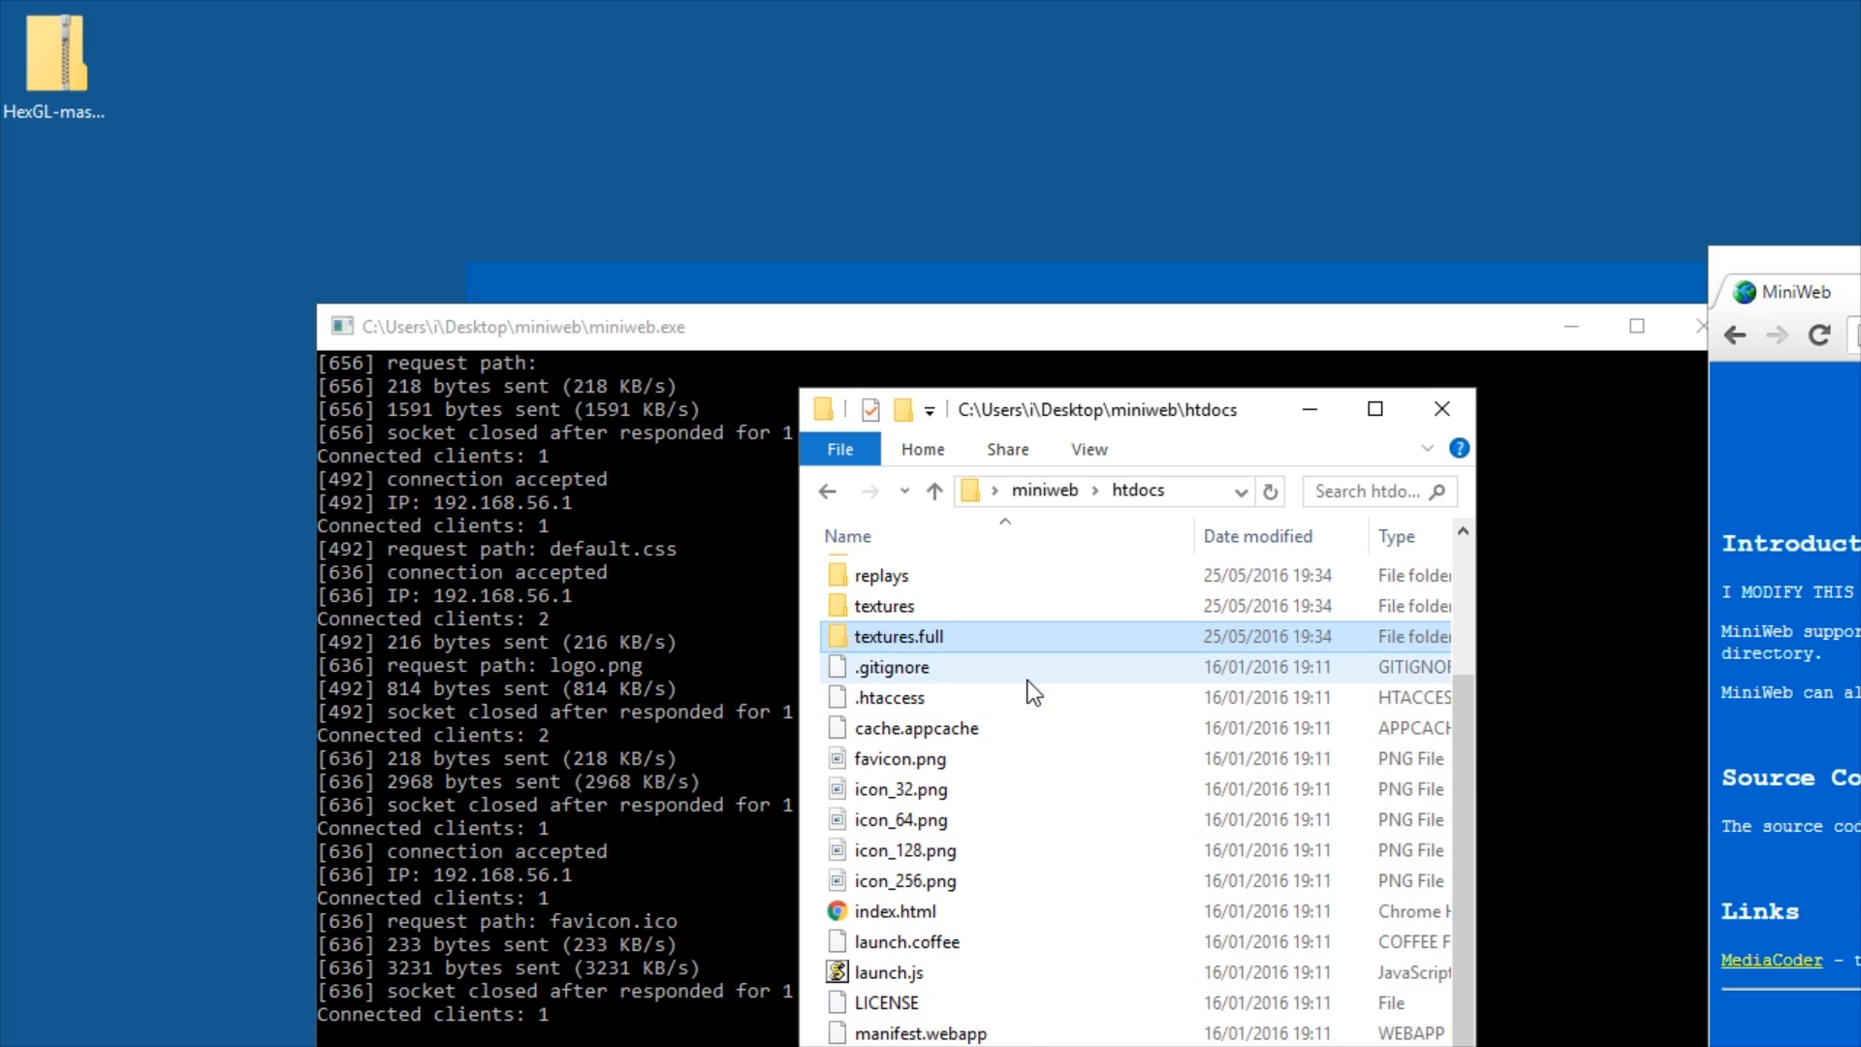